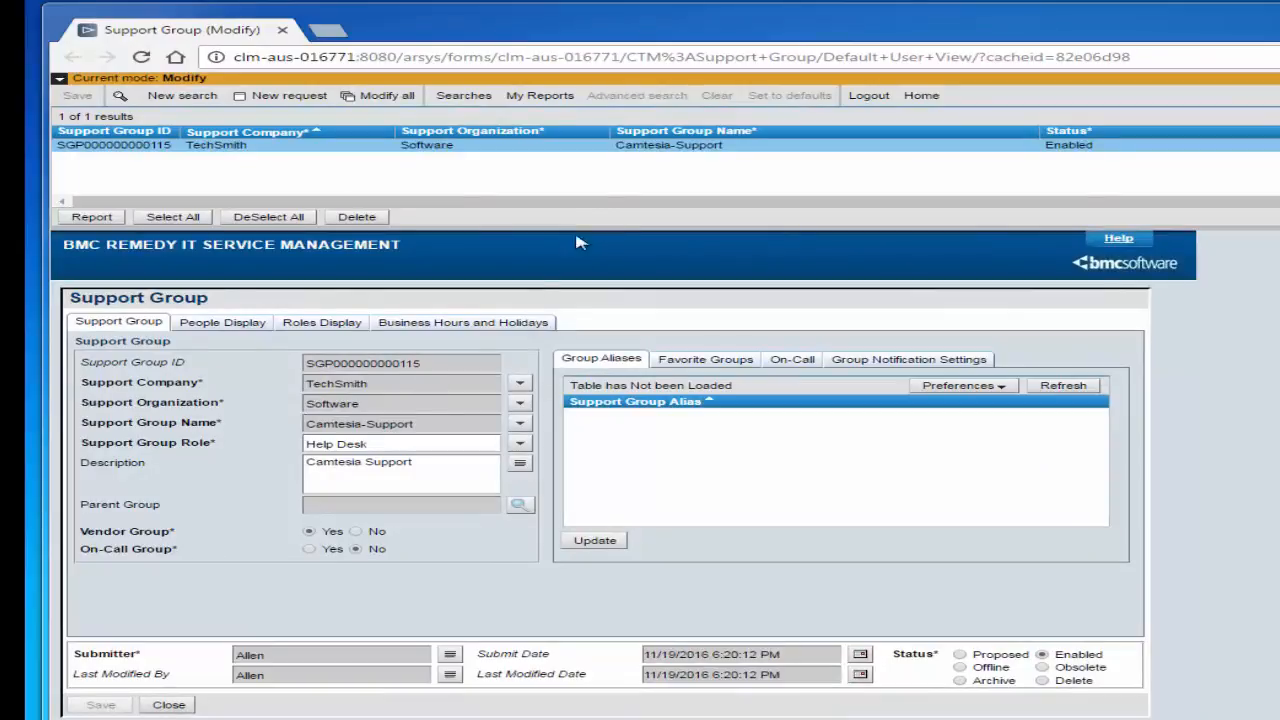
mouse_move(667, 165)
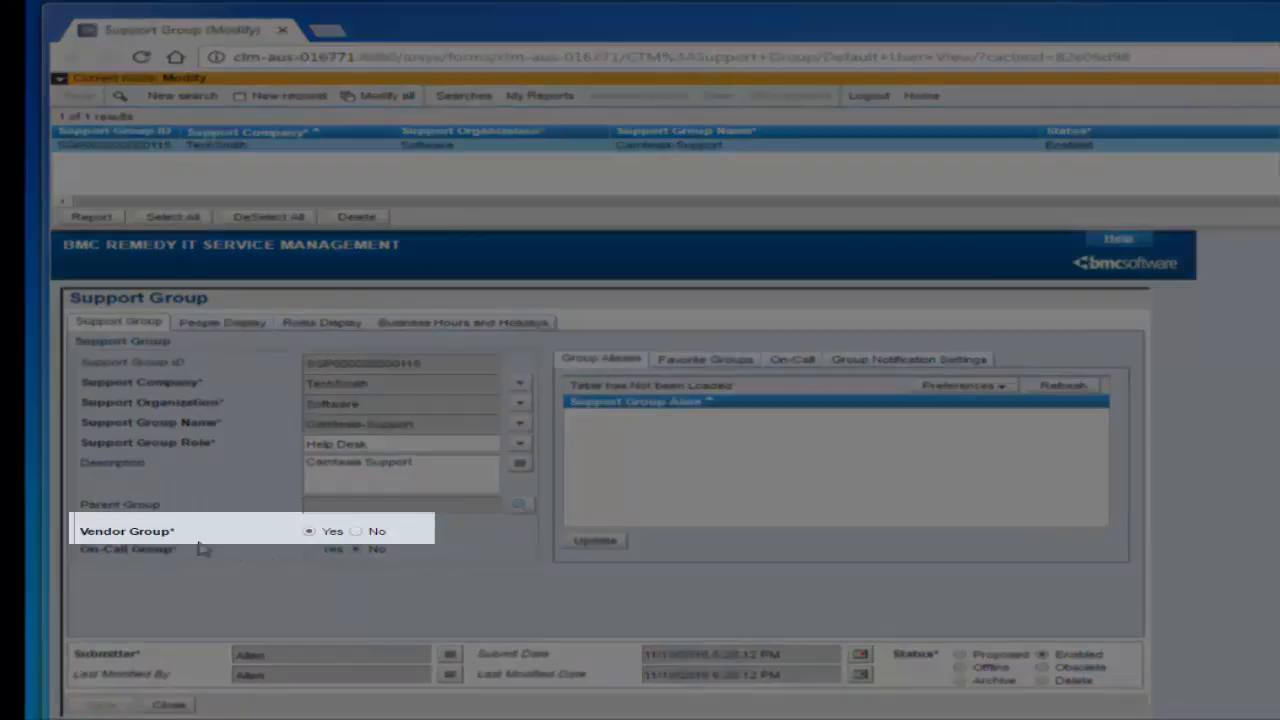
mouse_move(105, 627)
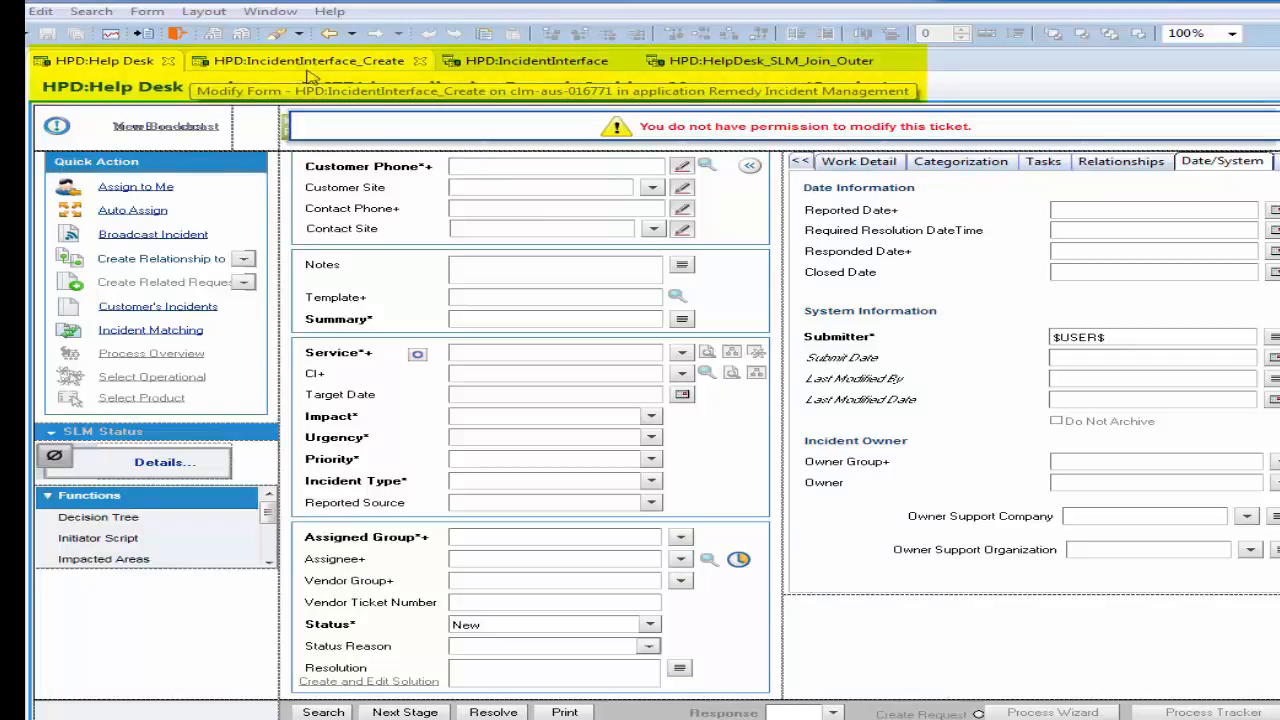
- Add the Vendor Group, Vendor Name and Vendor Ticket Number fields to the view, accepting the overlay warning
click(536, 60)
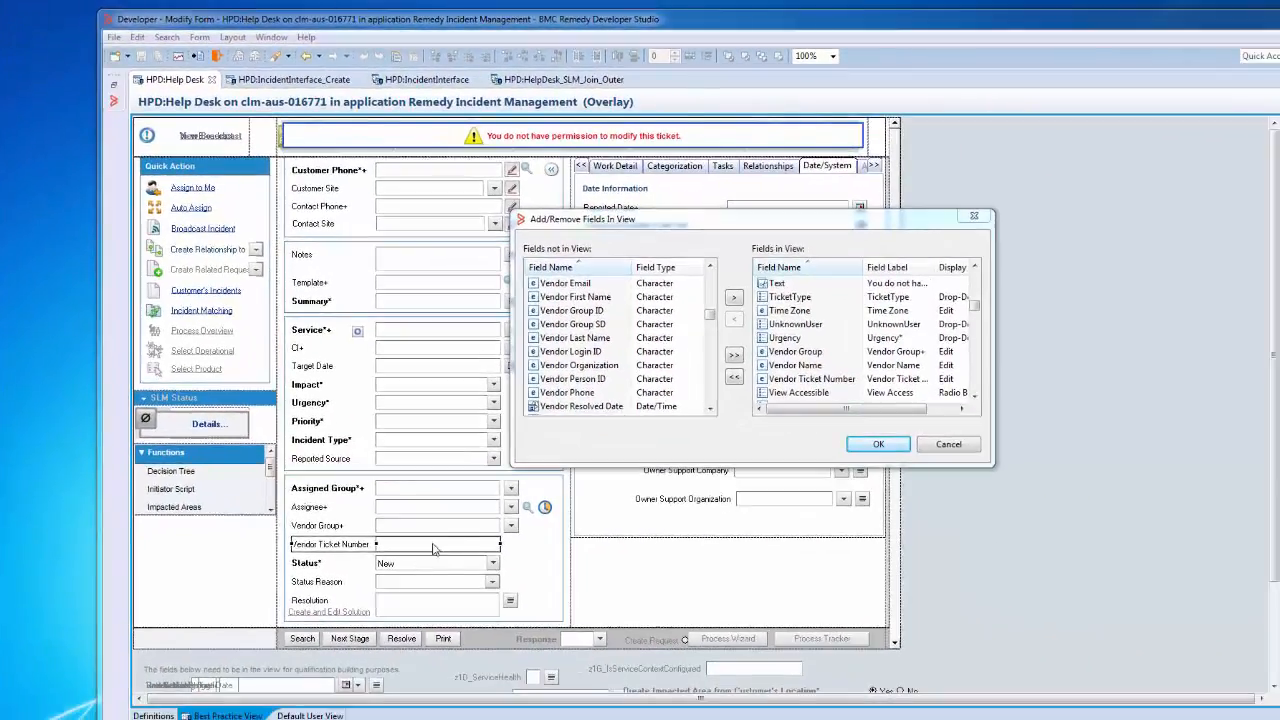
mouse_move(645, 444)
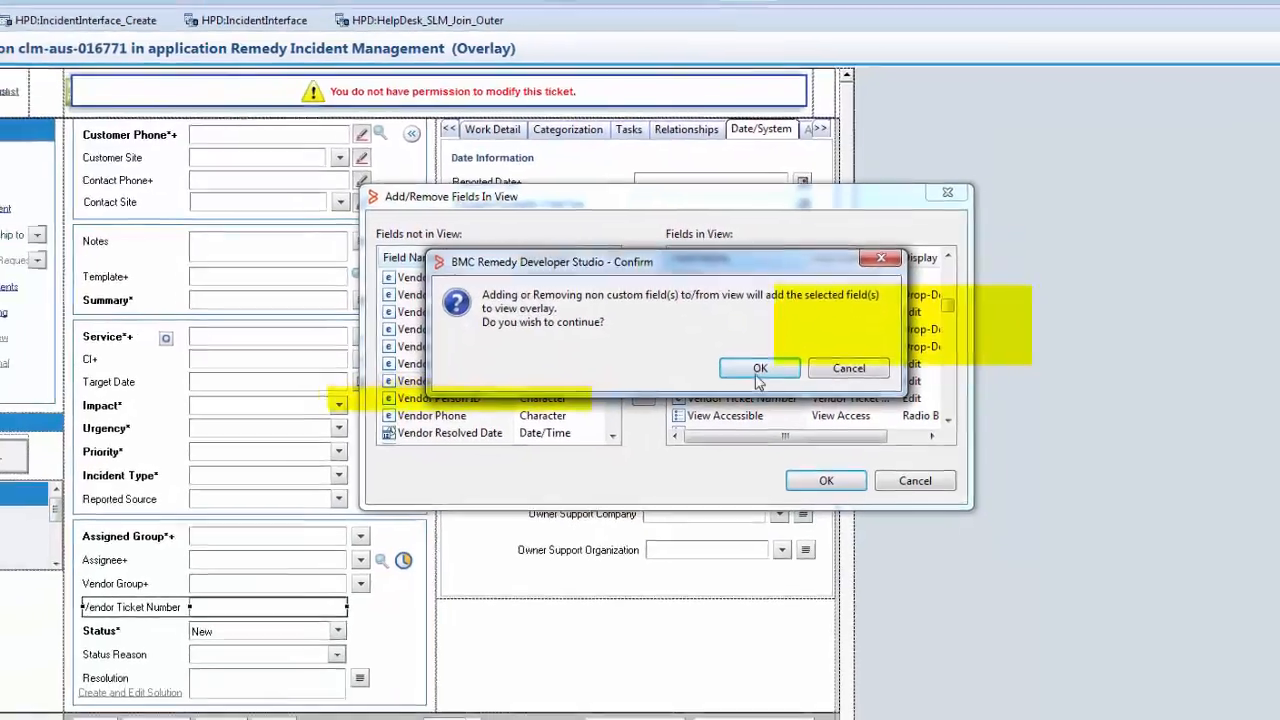
click(759, 368)
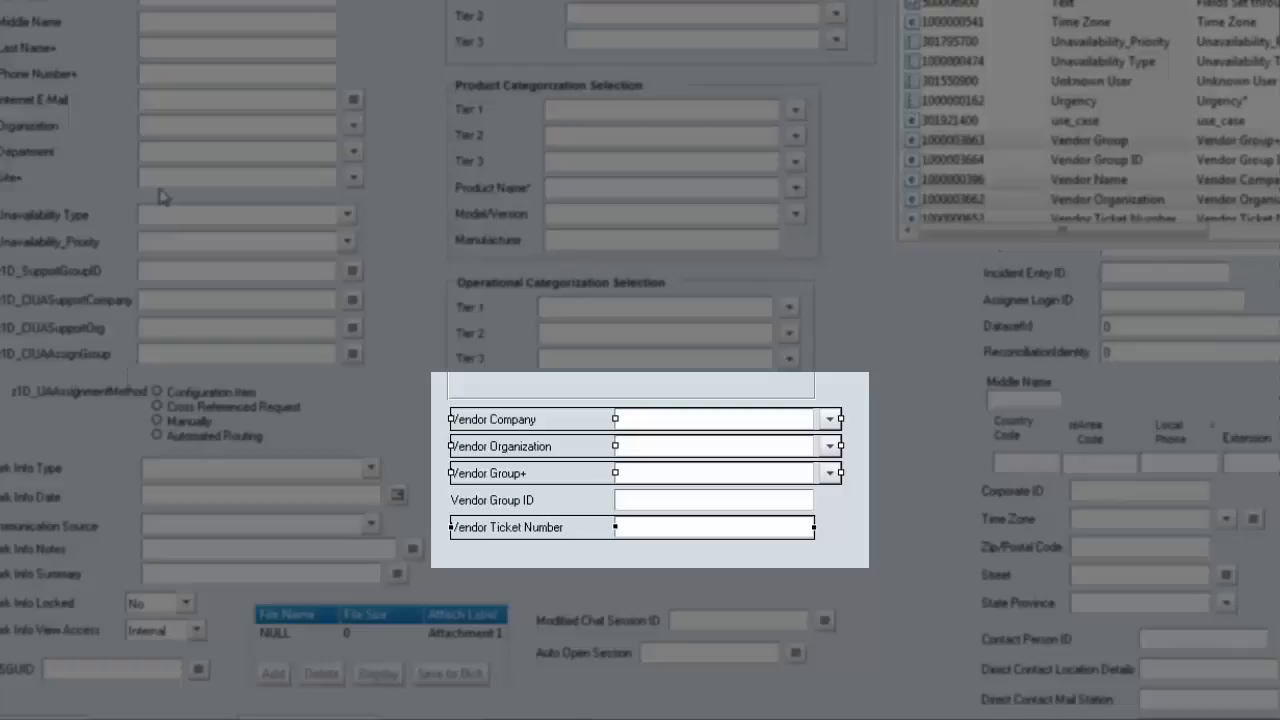
mouse_move(228, 217)
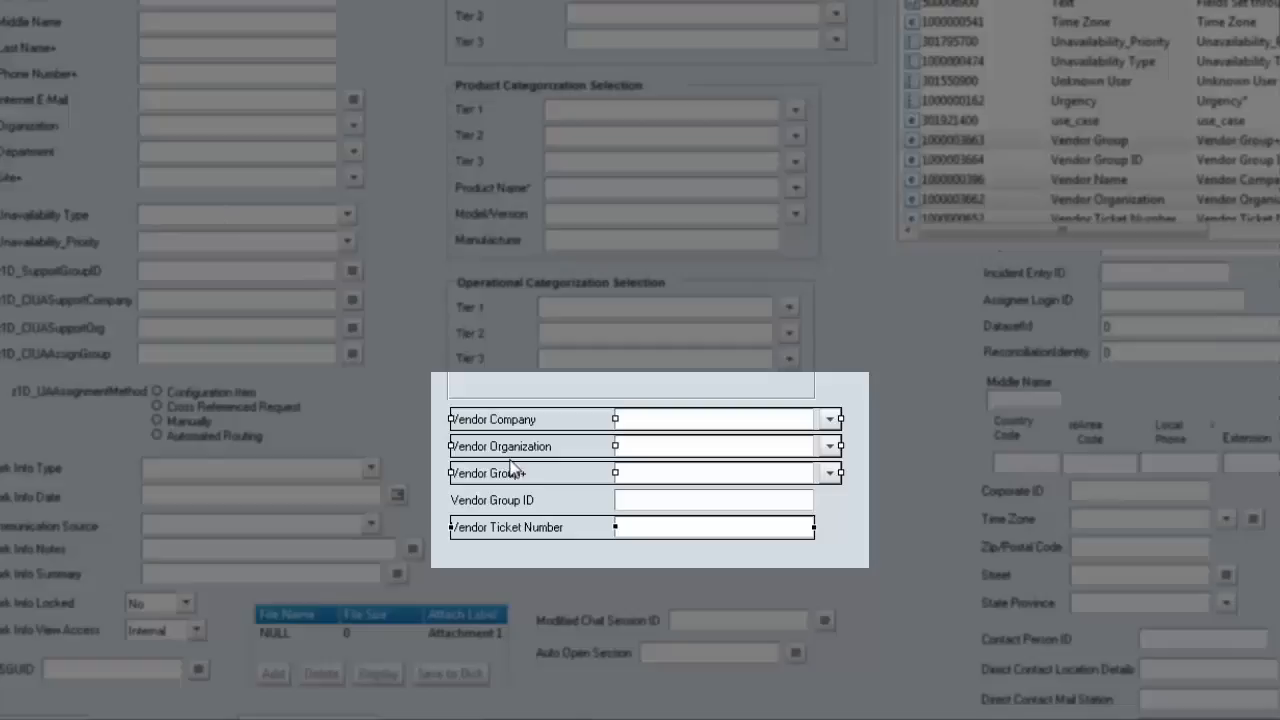
mouse_move(545, 546)
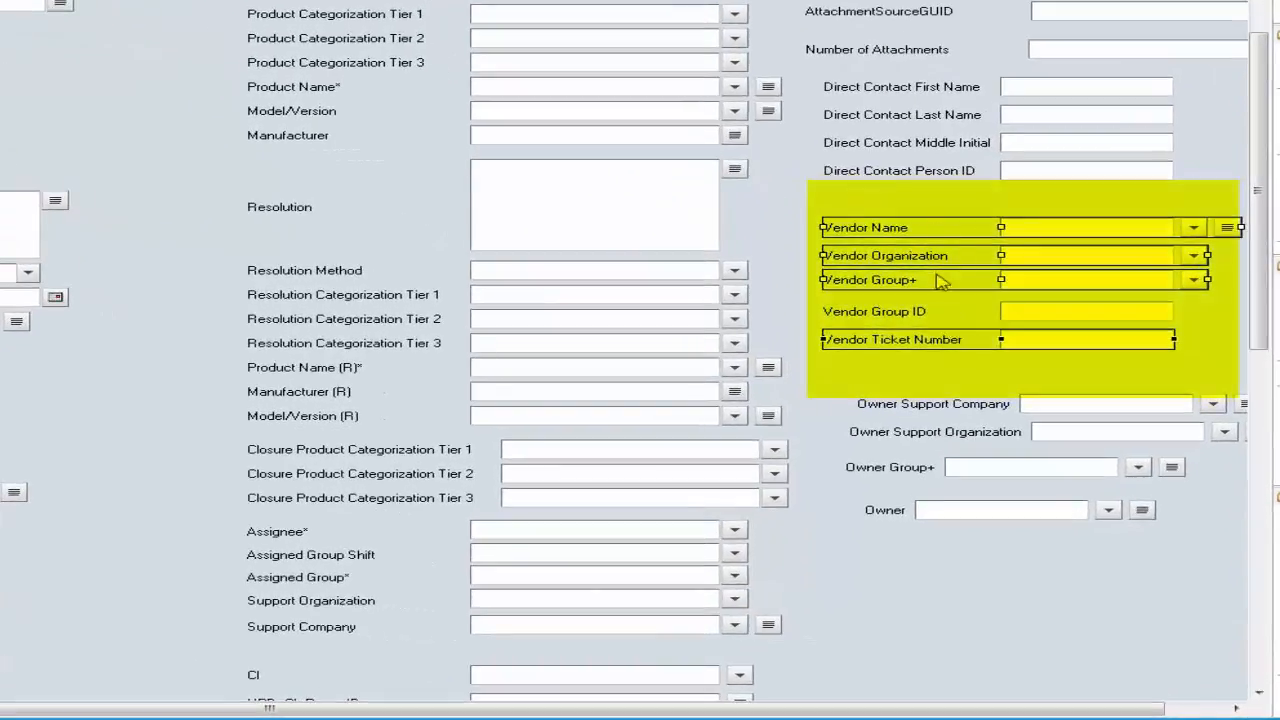
mouse_move(170, 330)
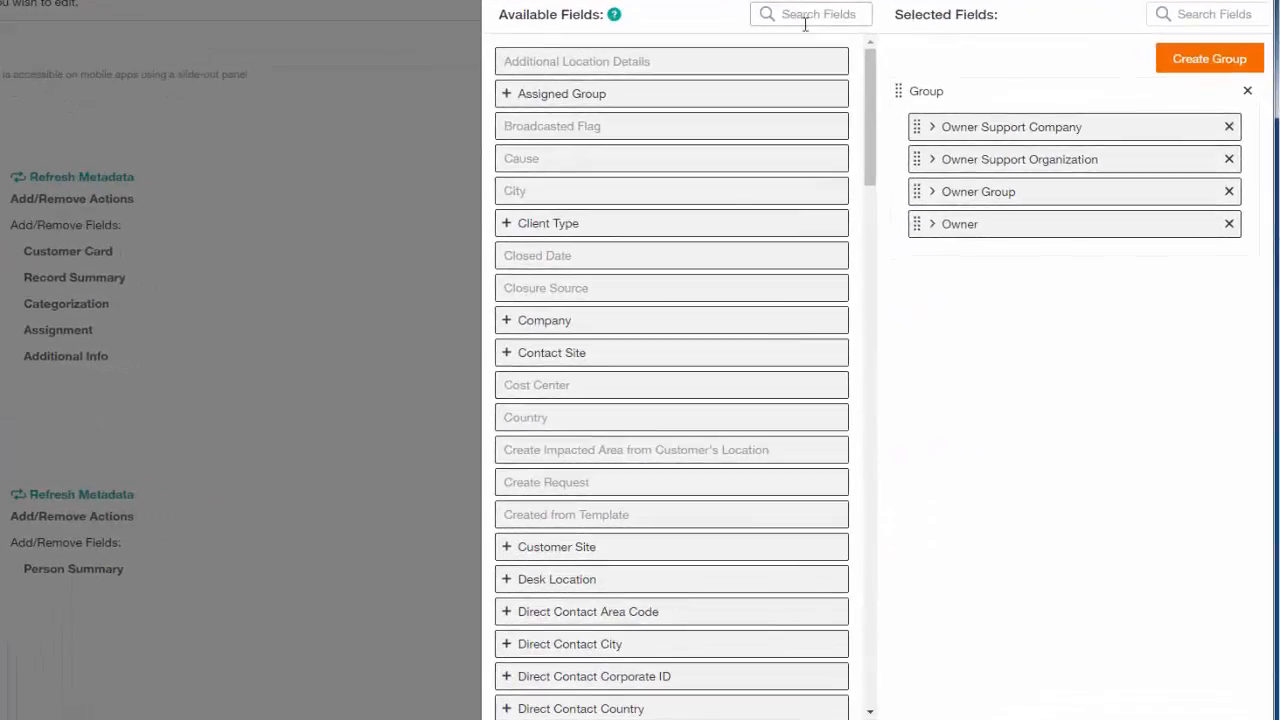
- Search fields for 'Ve' and set Vendor Group to populate from Vendor Group ID
text(Ven)
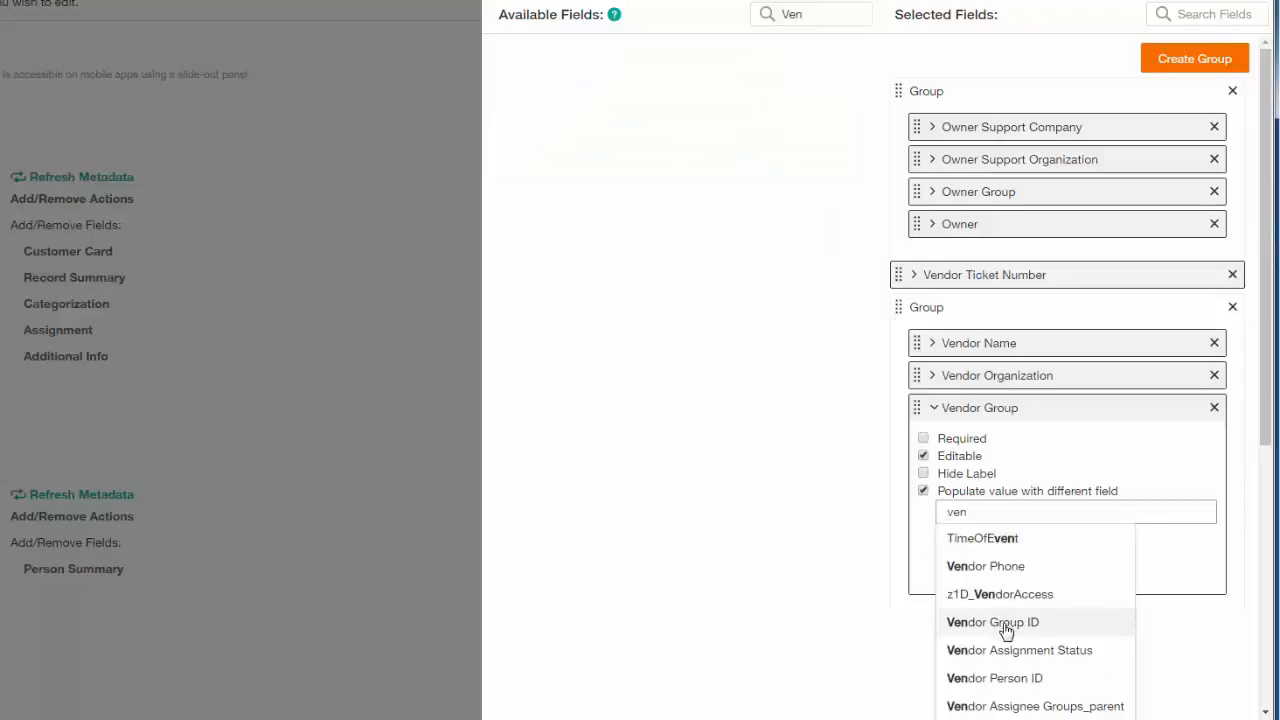
click(992, 621)
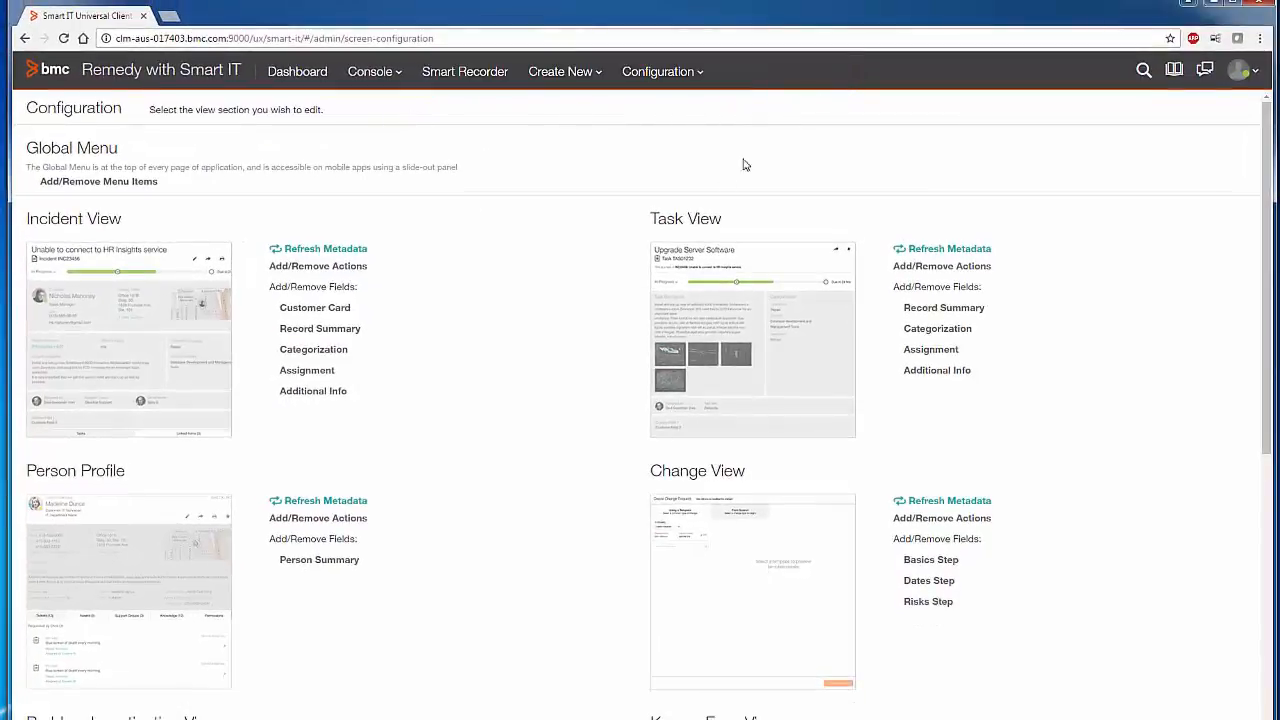
mouse_move(561, 71)
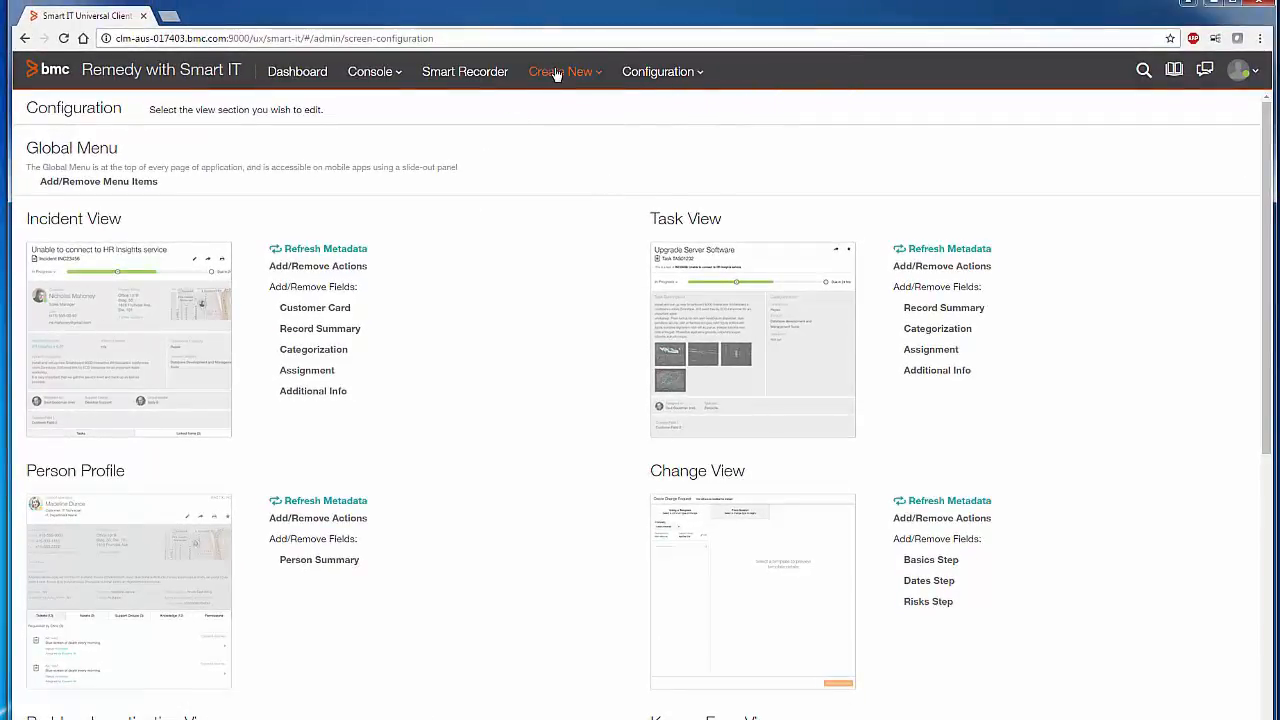
- Create and save an incident with vendor TechSmith, Software, Camtesia-Support and ticket Cam000005
click(560, 71)
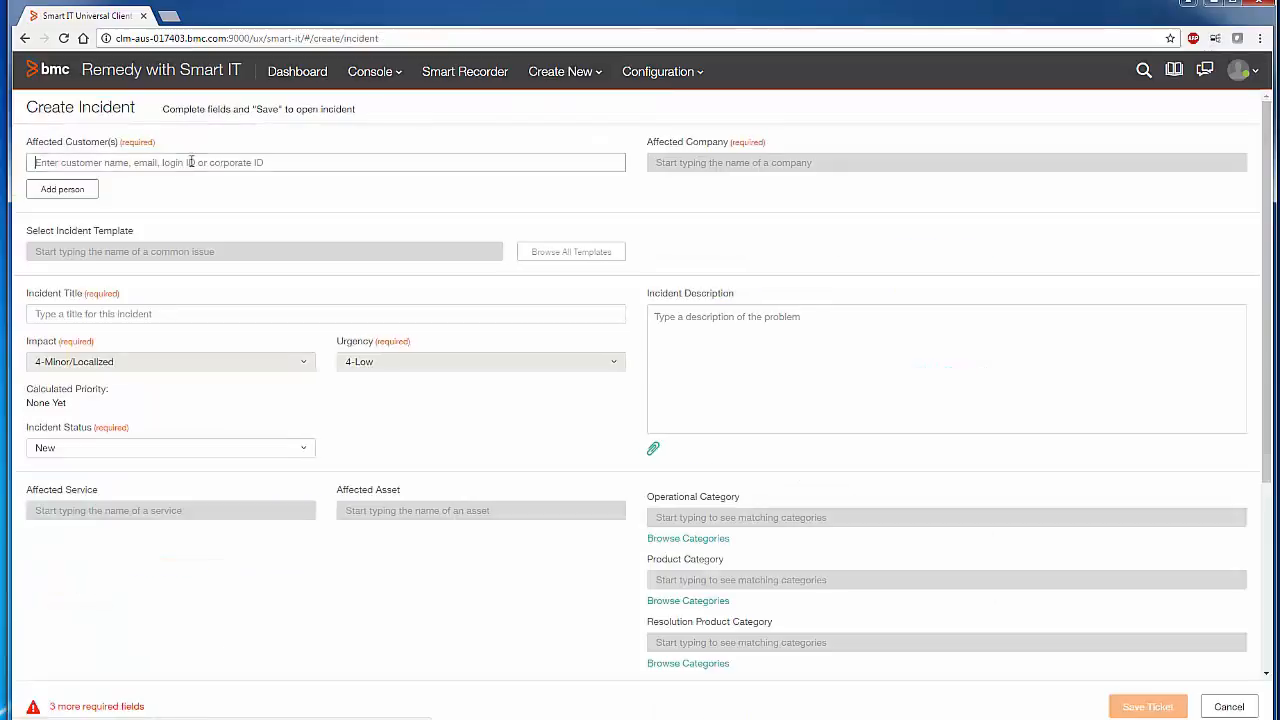
scroll(down, 3)
text(Cam000005)
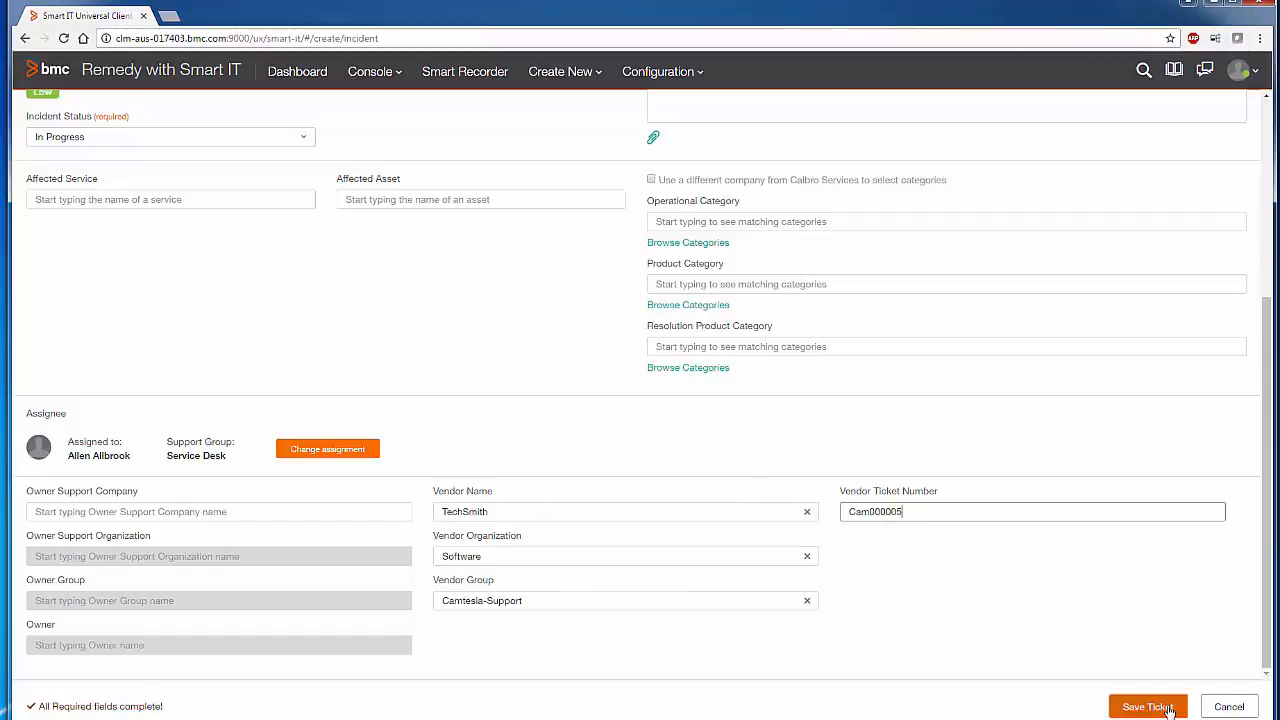
click(1147, 706)
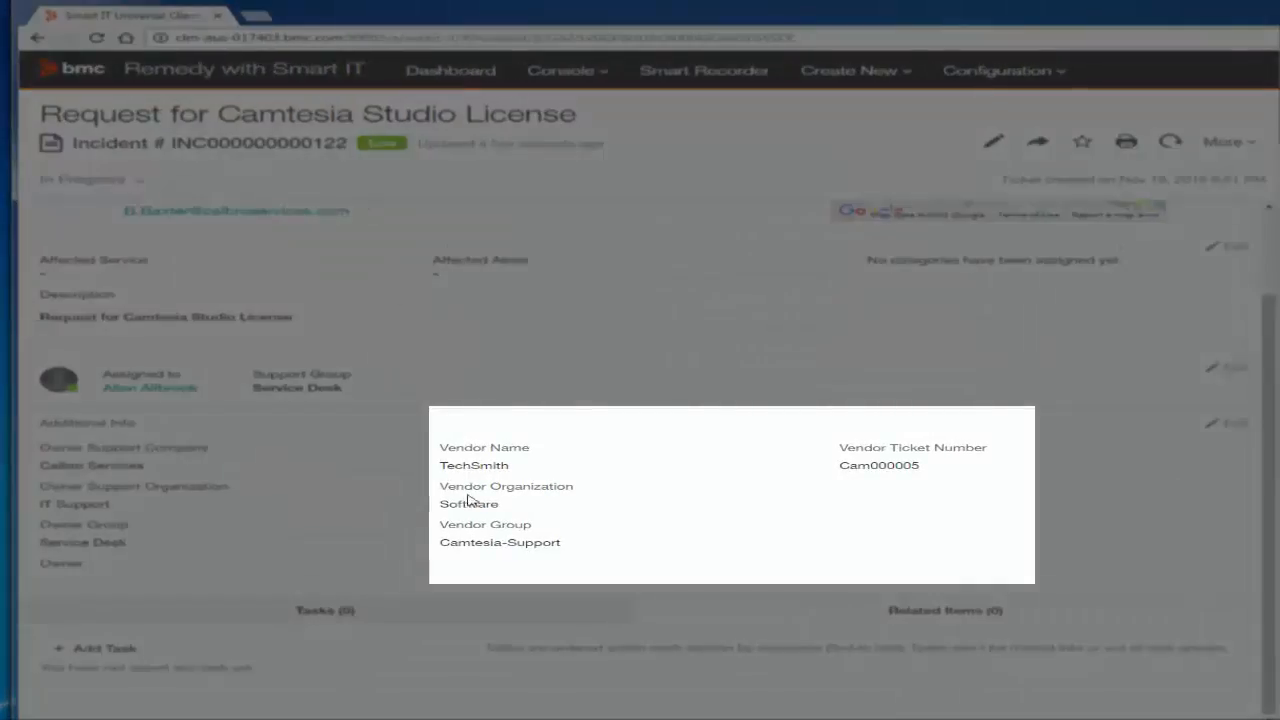
drag(440, 447, 563, 545)
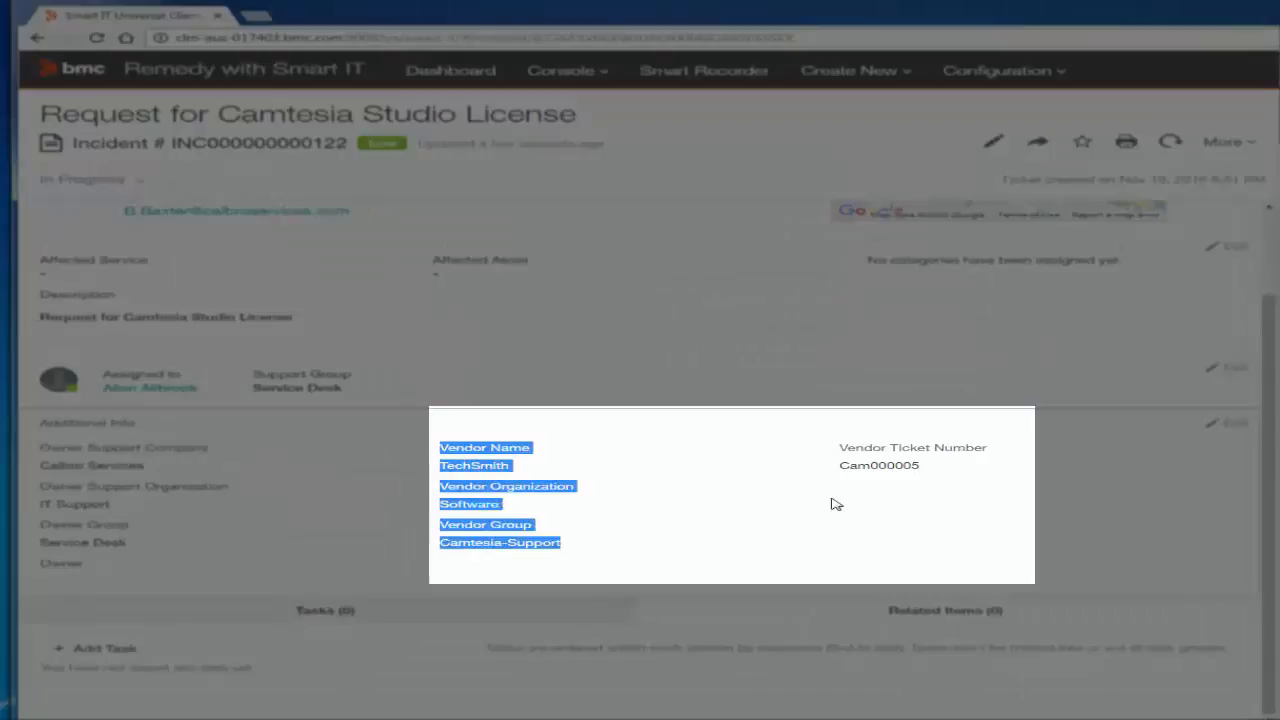